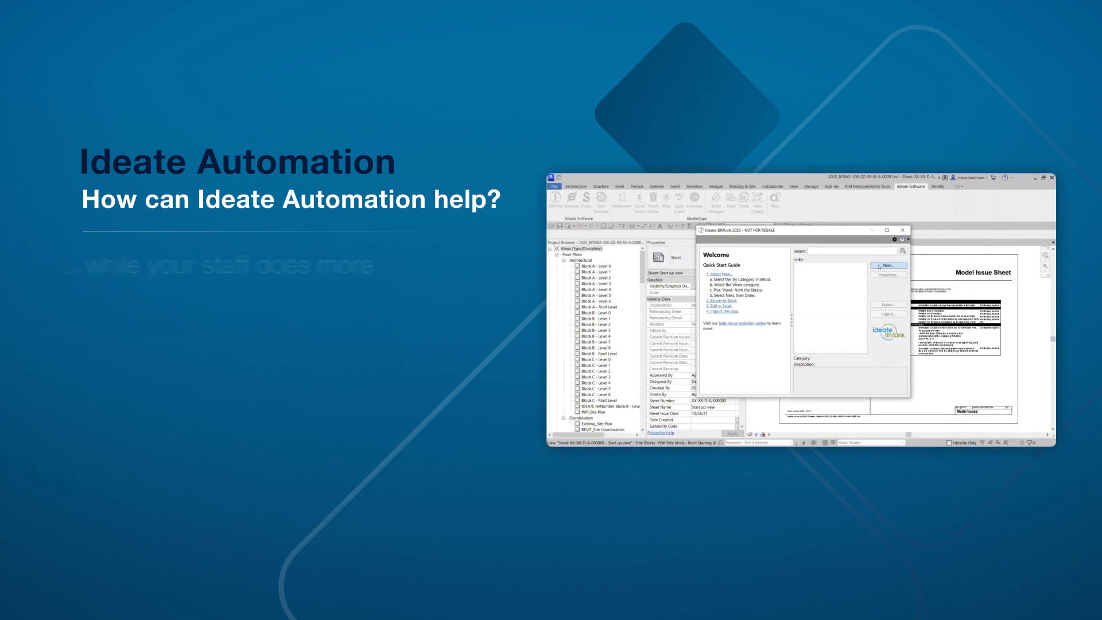
Add the HC link, then export HC-Grids to Excel as a new 'HC-Grids' worksheet
{"action": "left_click", "coordinate": [887, 265]}
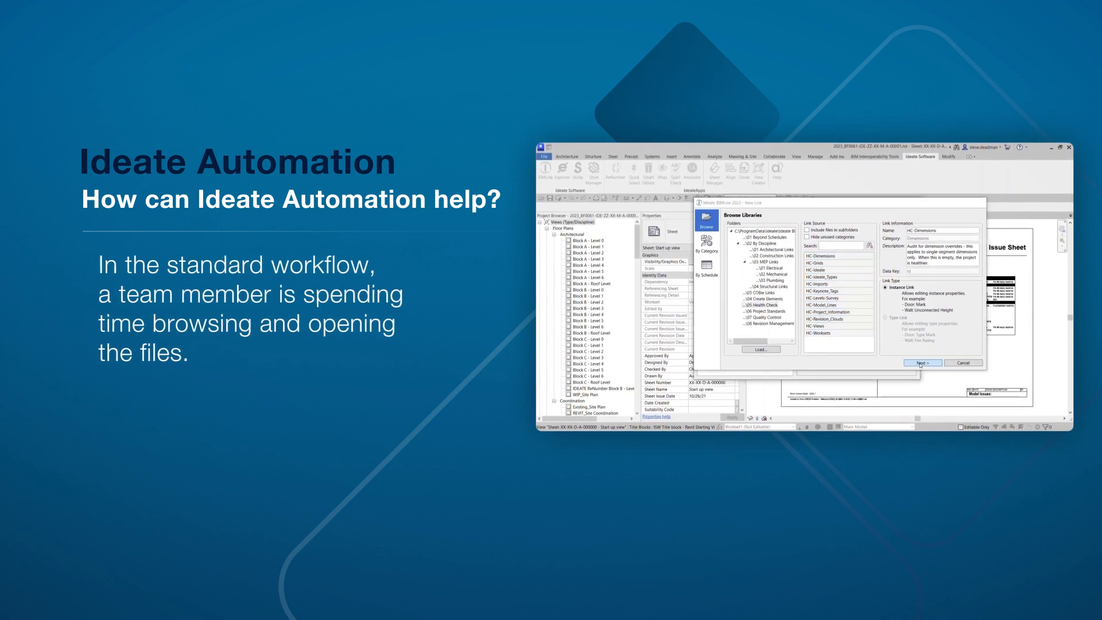
{"action": "left_click", "coordinate": [921, 363]}
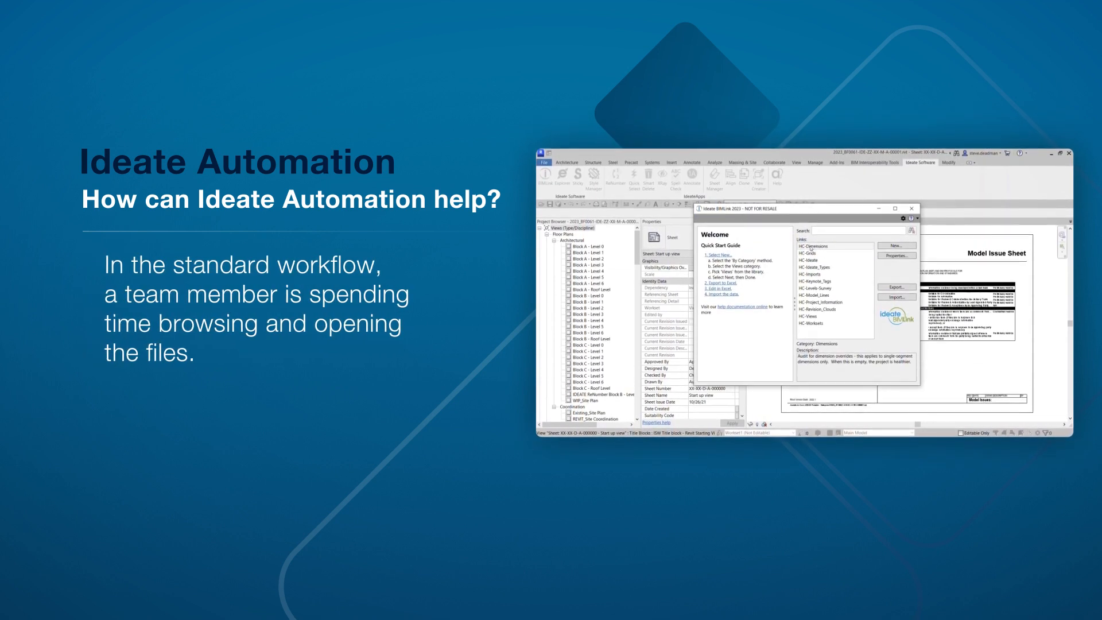
{"action": "left_click", "coordinate": [896, 287]}
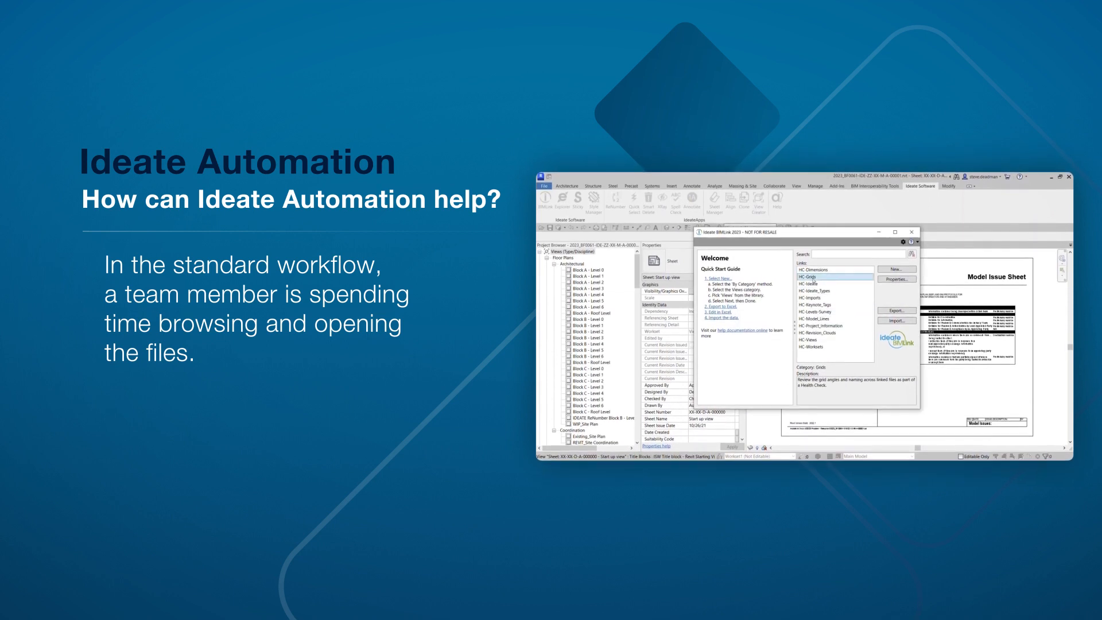
{"action": "left_click", "coordinate": [895, 310]}
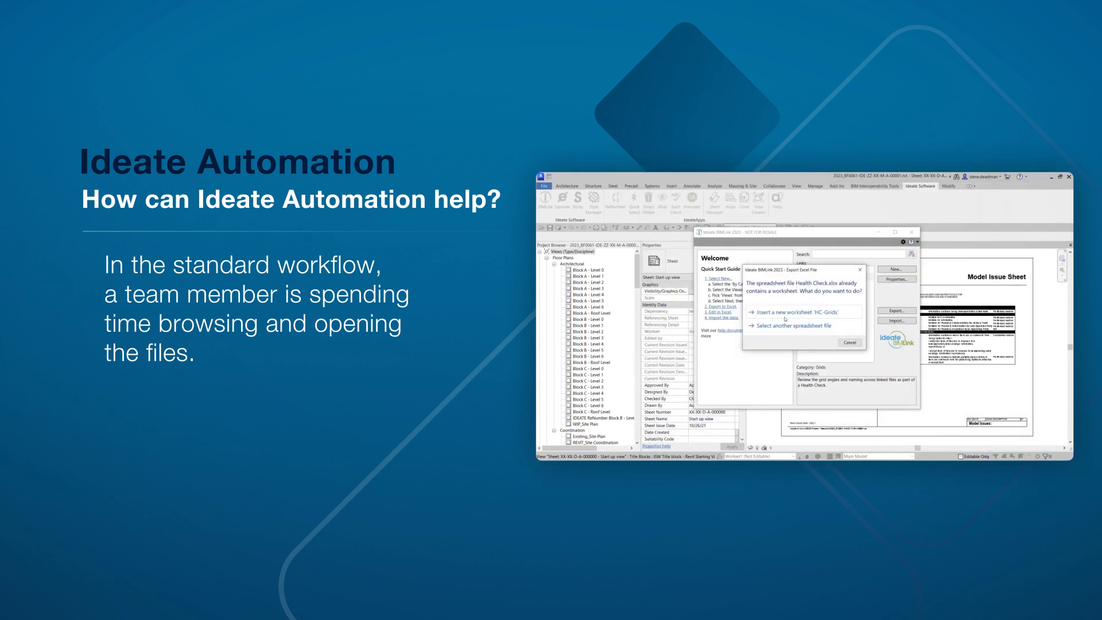
{"action": "left_click", "coordinate": [764, 312]}
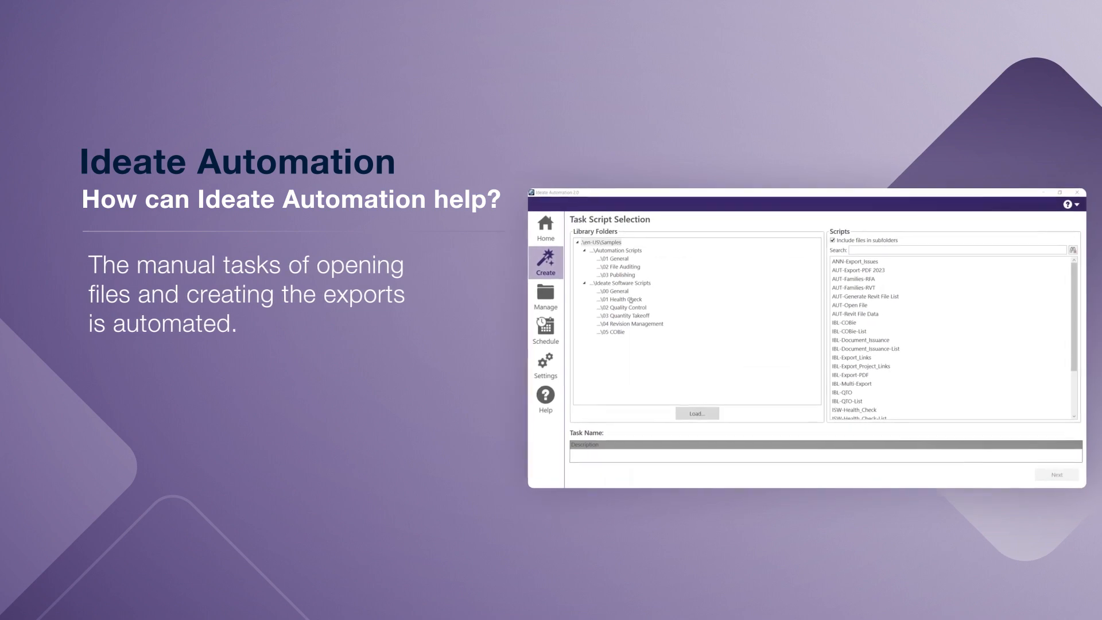
Choose the ISW-Health_Check script and the 2023 BF0001 sample cloud model to check
{"action": "left_click", "coordinate": [620, 298]}
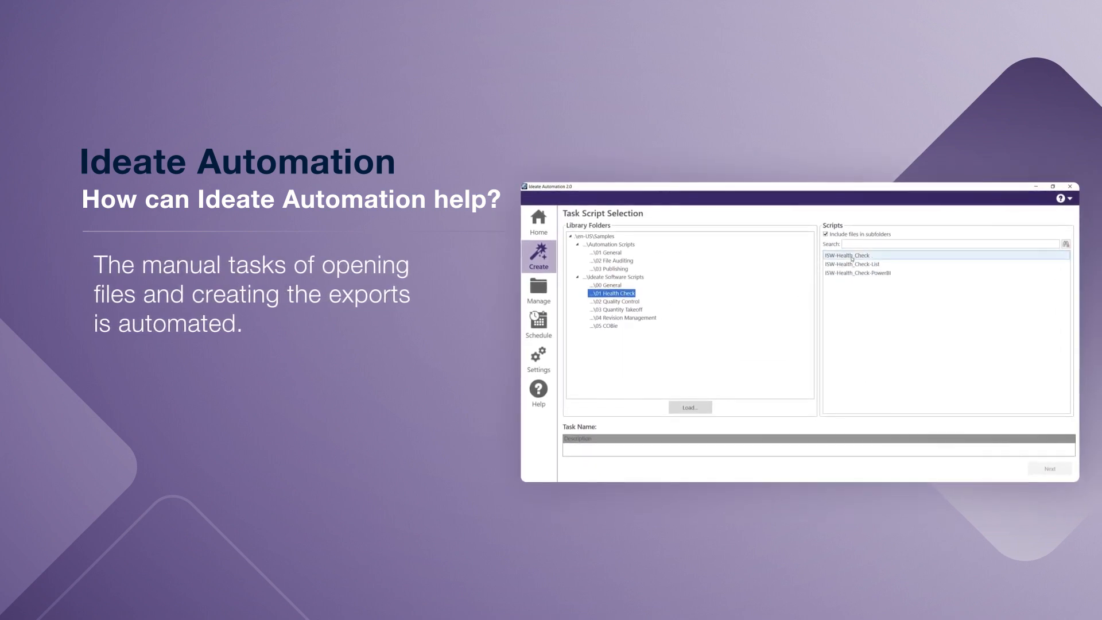
{"action": "left_click", "coordinate": [1051, 468]}
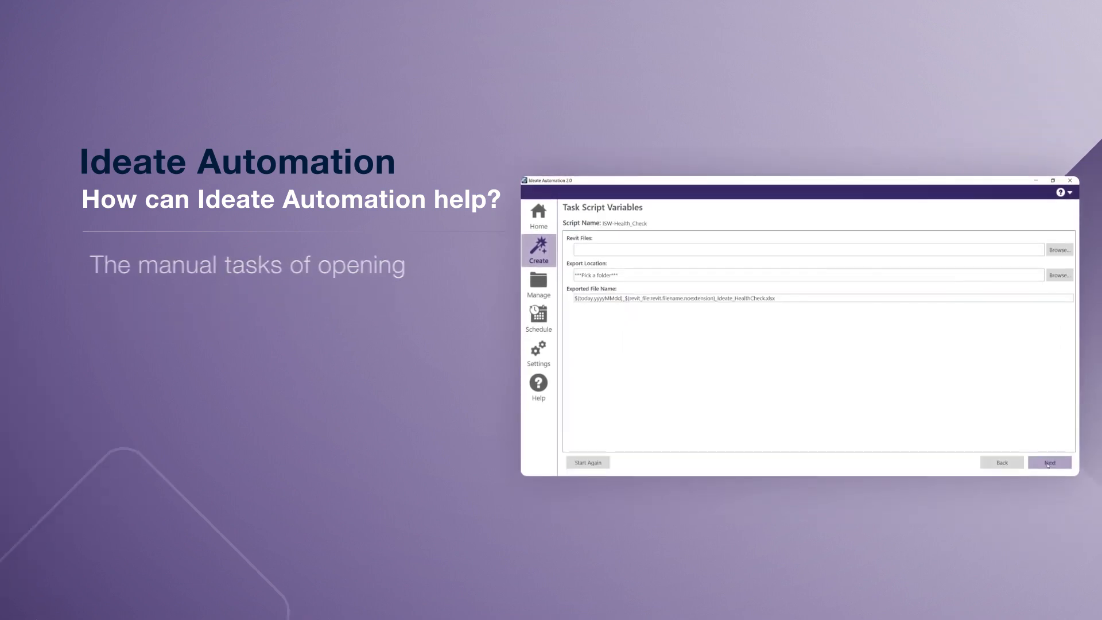
{"action": "left_click", "coordinate": [1058, 249]}
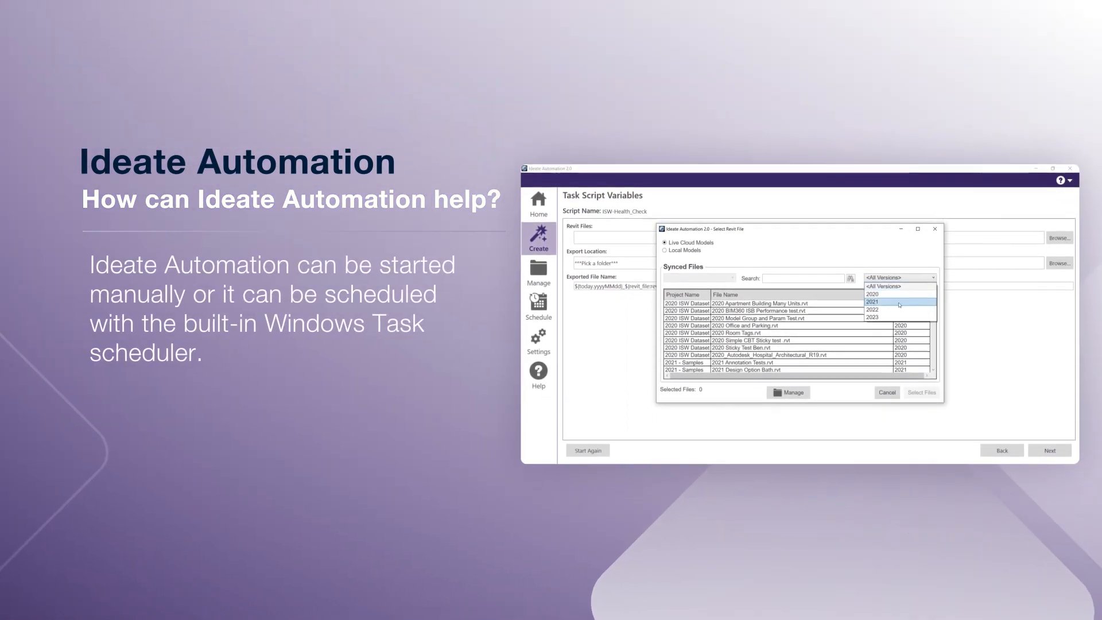
{"action": "left_click", "coordinate": [872, 317]}
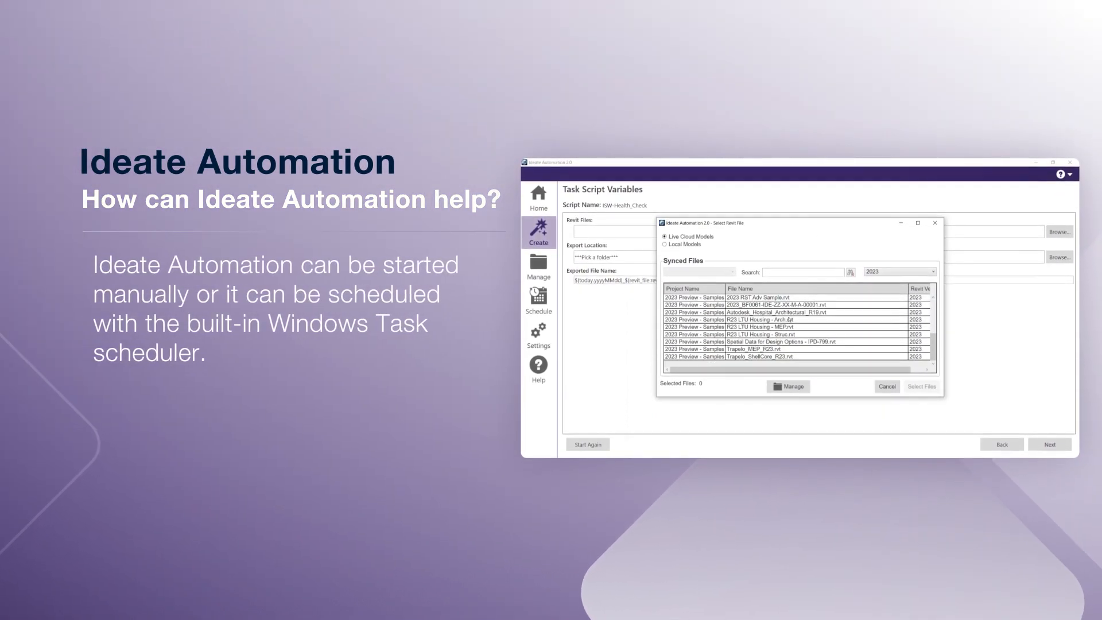
{"action": "left_click", "coordinate": [920, 385]}
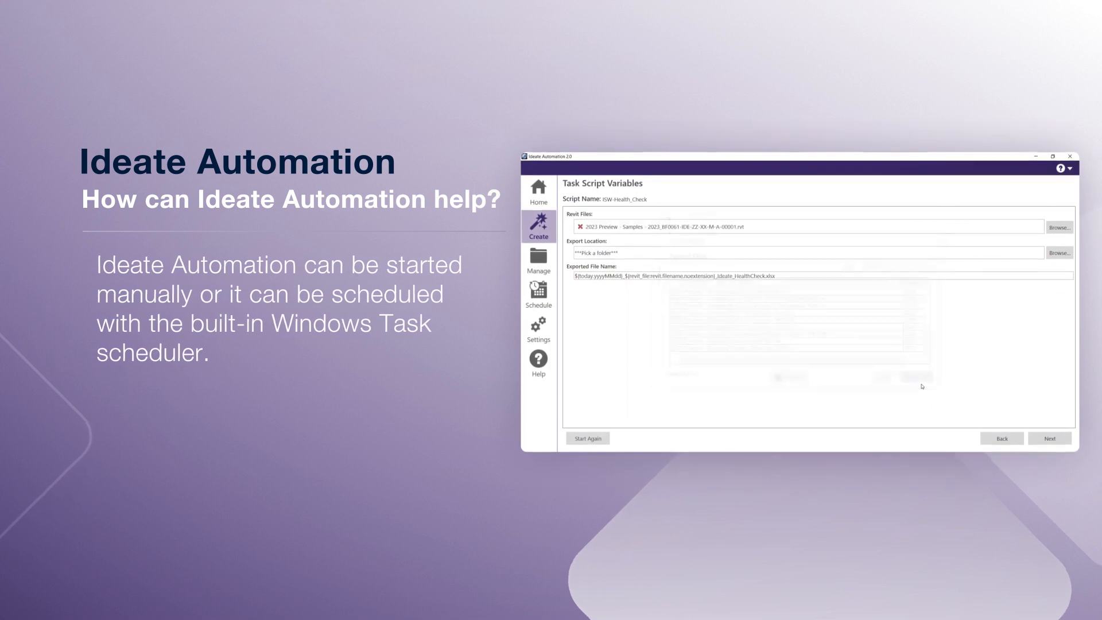
Set the Documents folder as the report export location
{"action": "left_click", "coordinate": [1058, 251]}
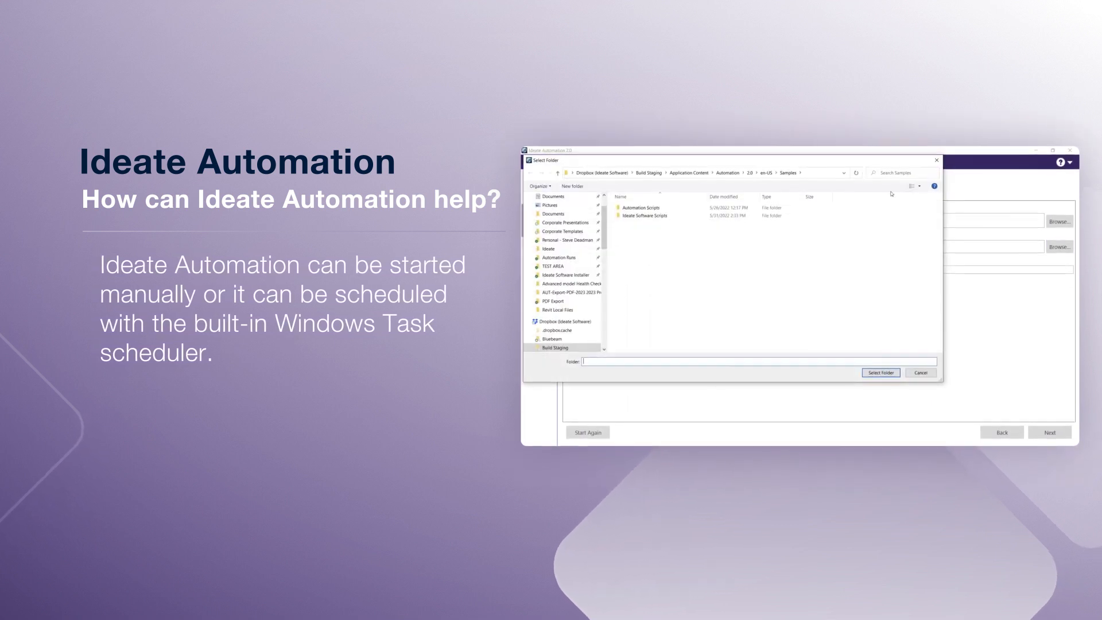
{"action": "left_click", "coordinate": [552, 208]}
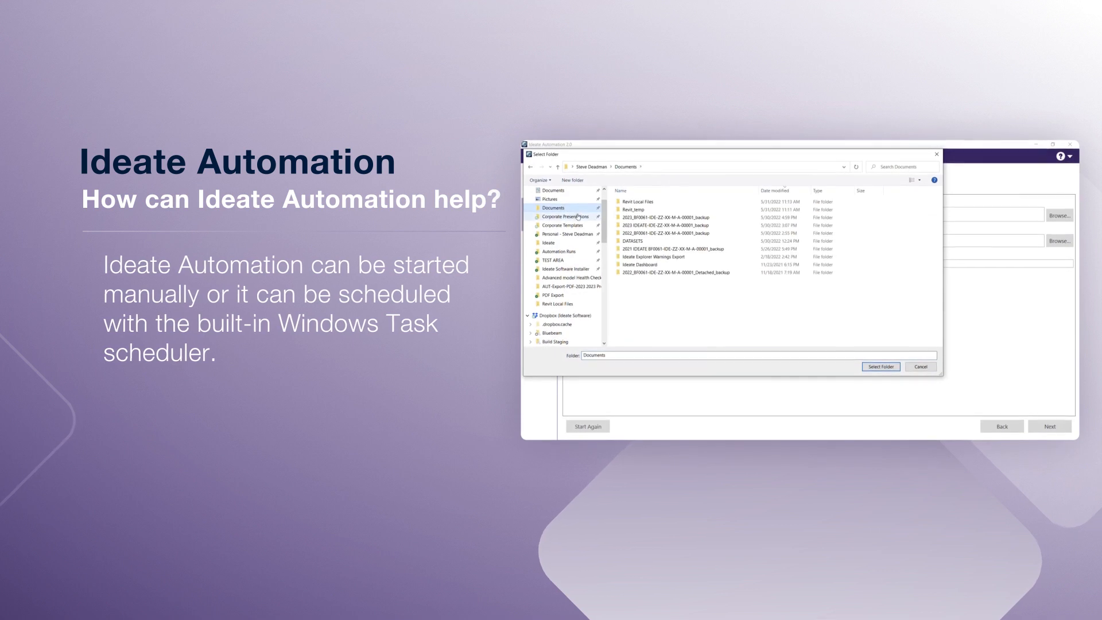
{"action": "left_click", "coordinate": [881, 367]}
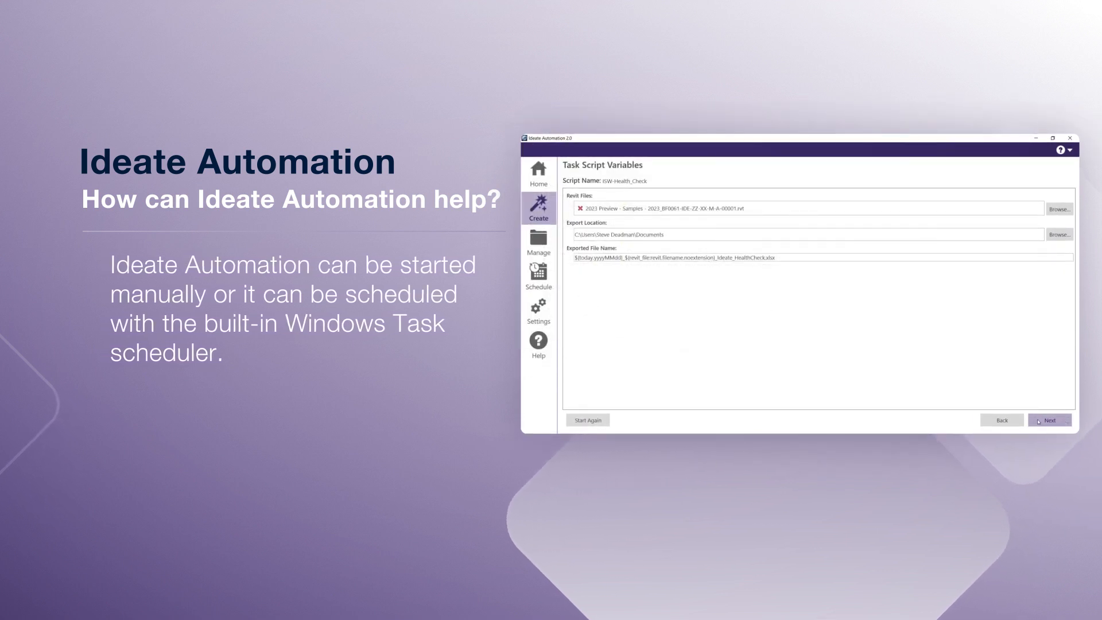
Save and run the Health Check task, then review the report's Summary and View Summary sheets
{"action": "left_click", "coordinate": [1049, 420]}
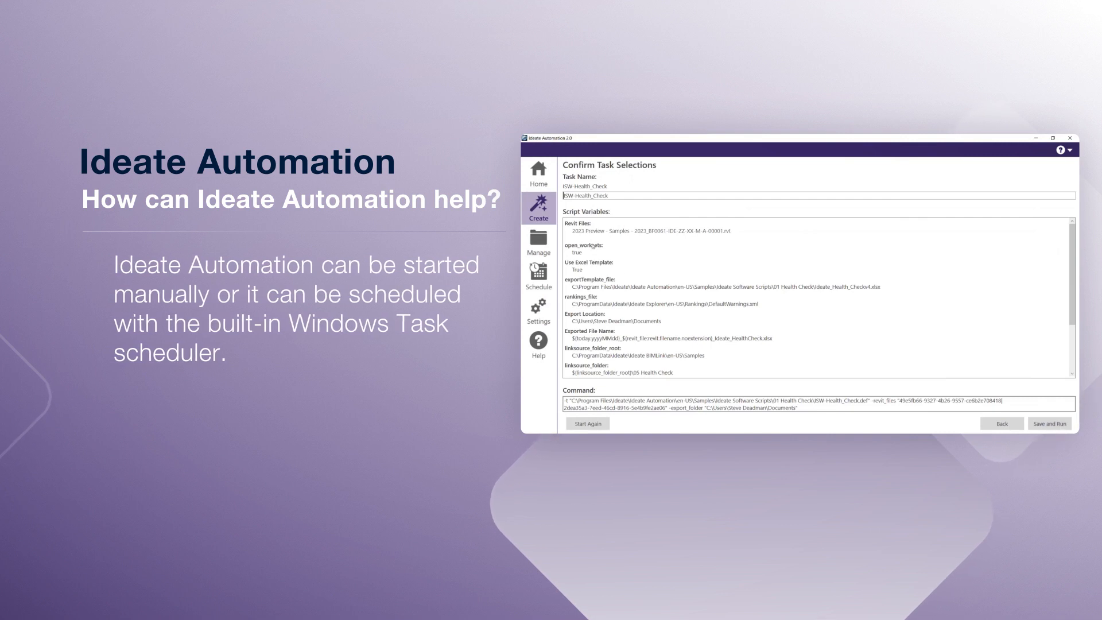
{"action": "left_click", "coordinate": [1065, 422]}
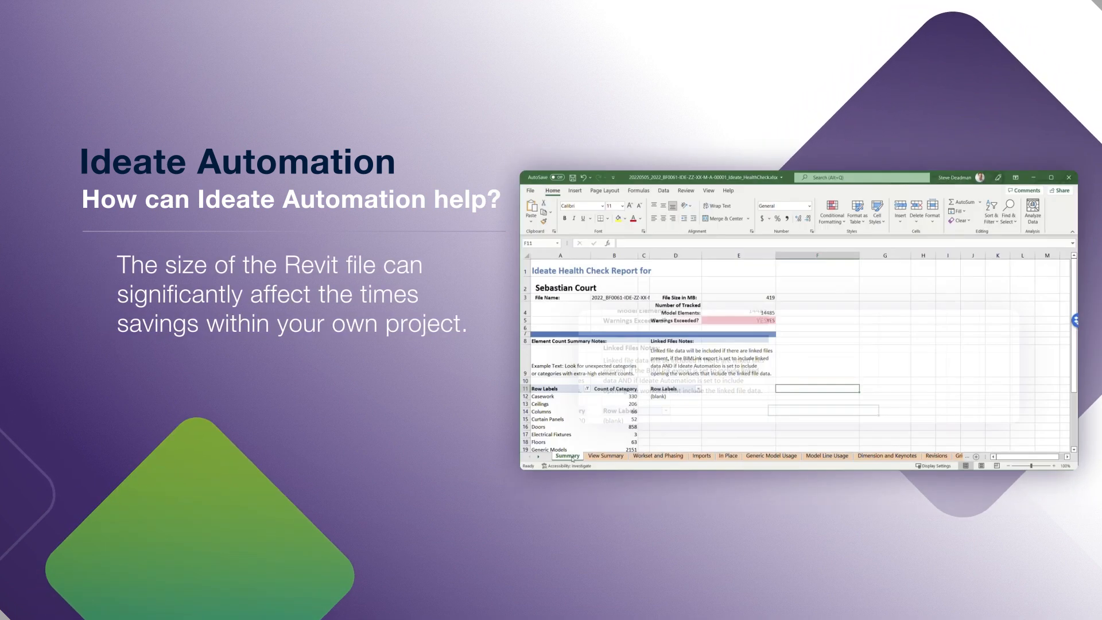
{"action": "left_click", "coordinate": [606, 450]}
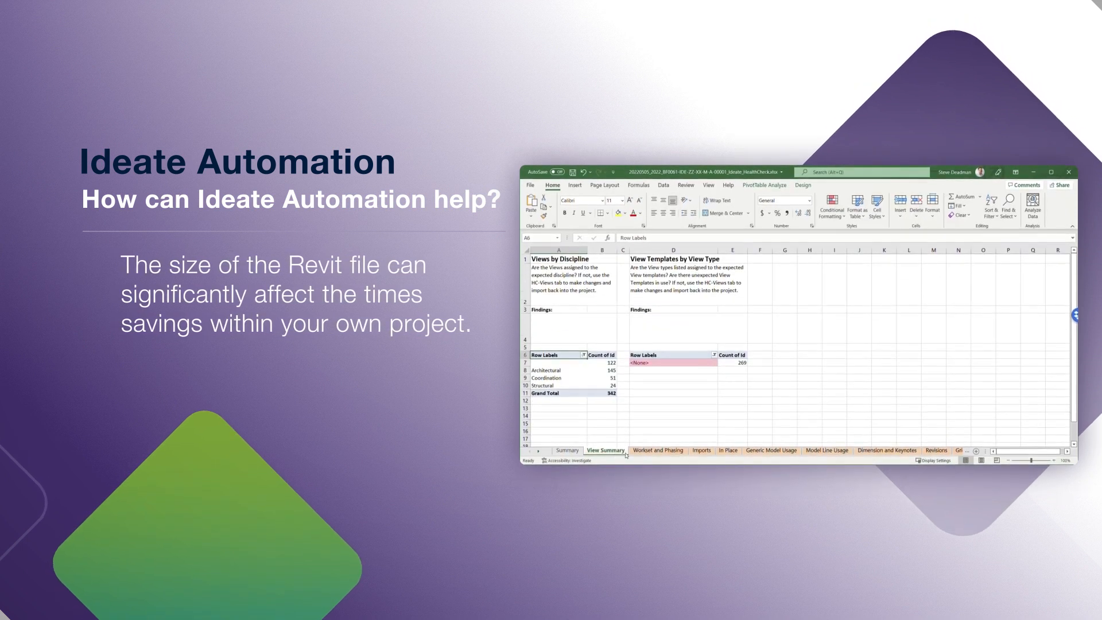